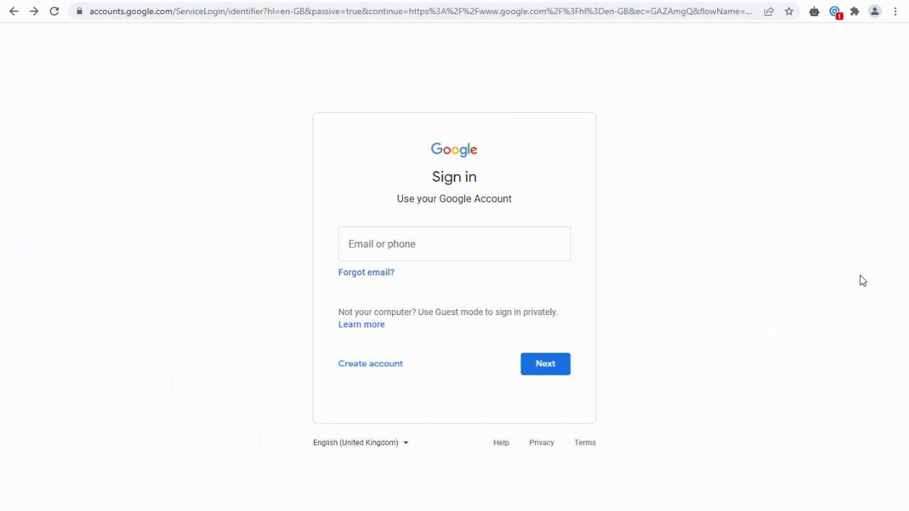
{"action": "mouse_move", "coordinate": [883, 269]}
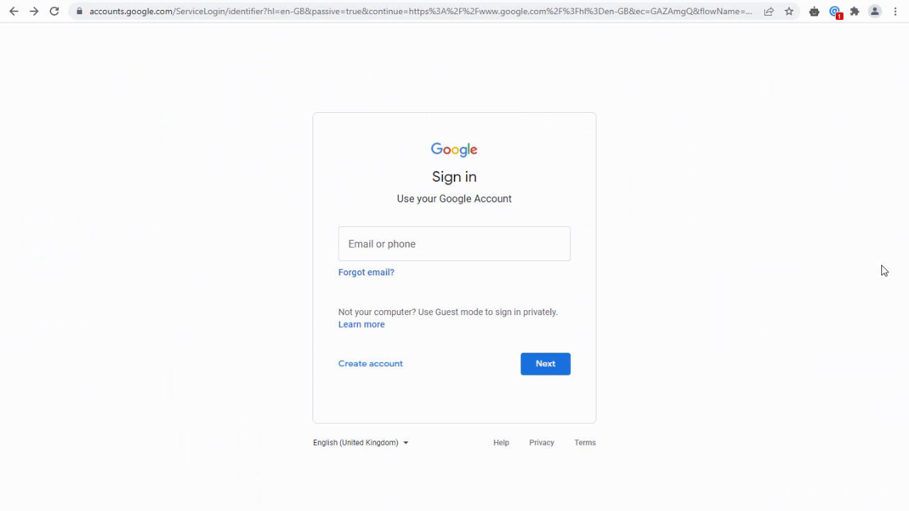
- Load myaccount.google.com and go to the Personal info page for the signed-in account
{"action": "left_click", "coordinate": [14, 11]}
{"action": "type", "text": "myaccount.google.com"}
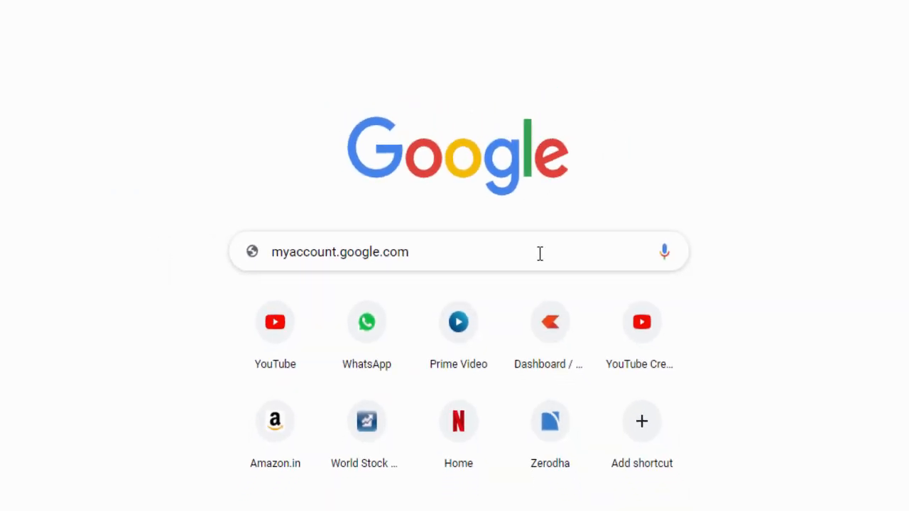
{"action": "key", "text": "Return"}
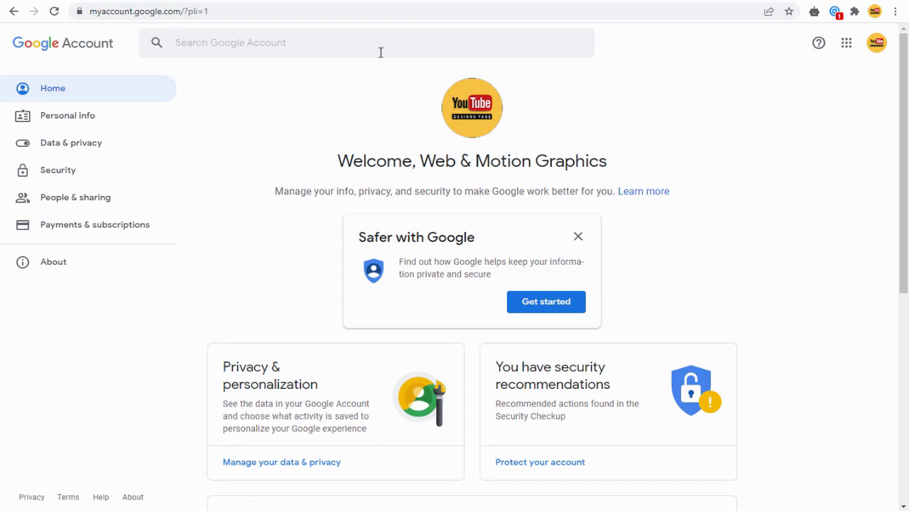
{"action": "left_click", "coordinate": [68, 115]}
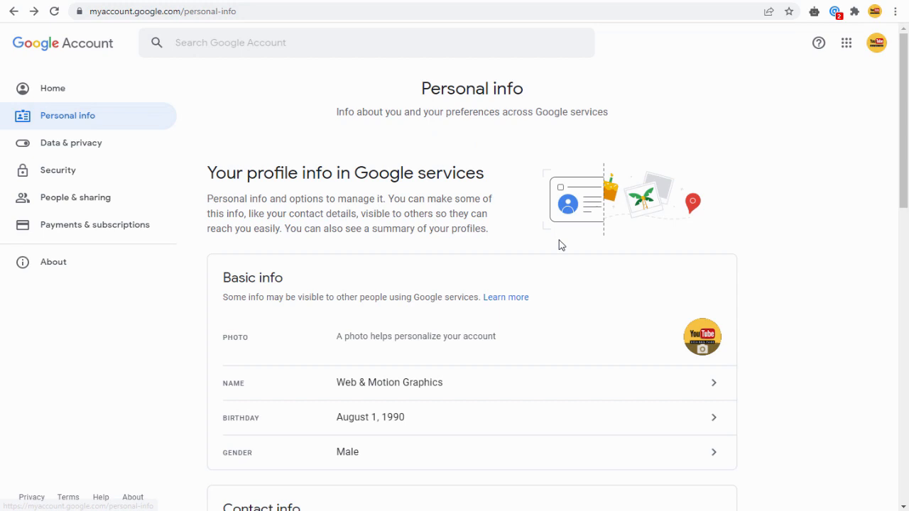
{"action": "mouse_move", "coordinate": [392, 423]}
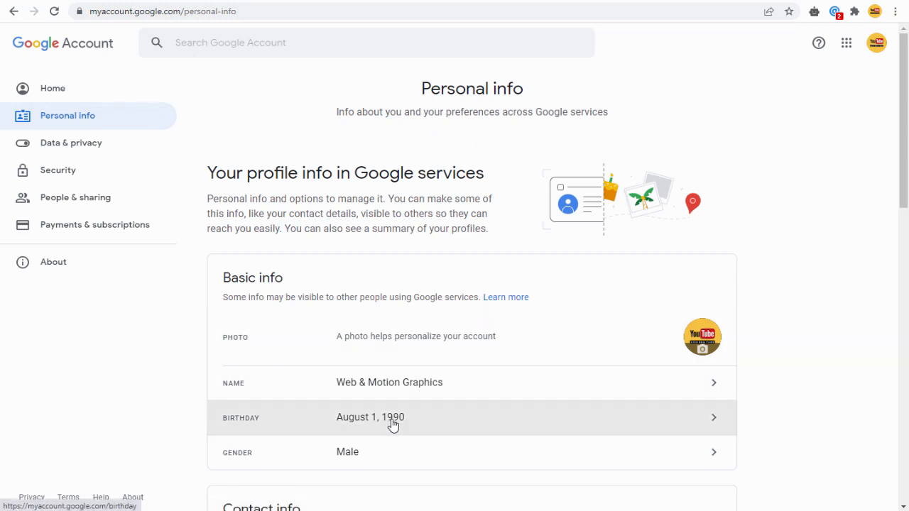